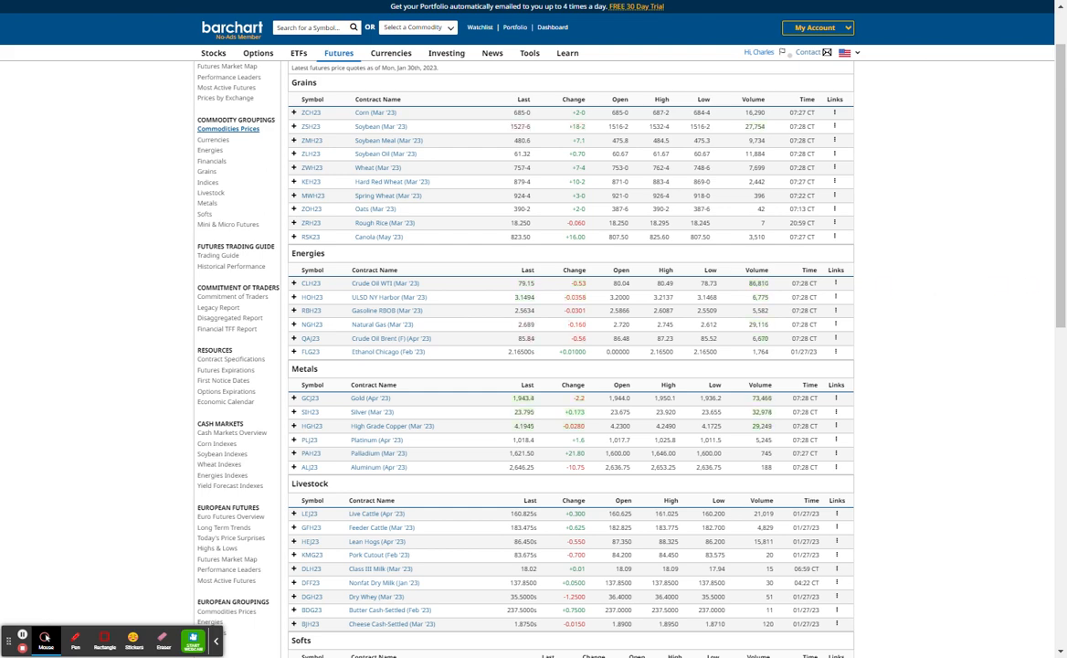
scroll(down, 3)
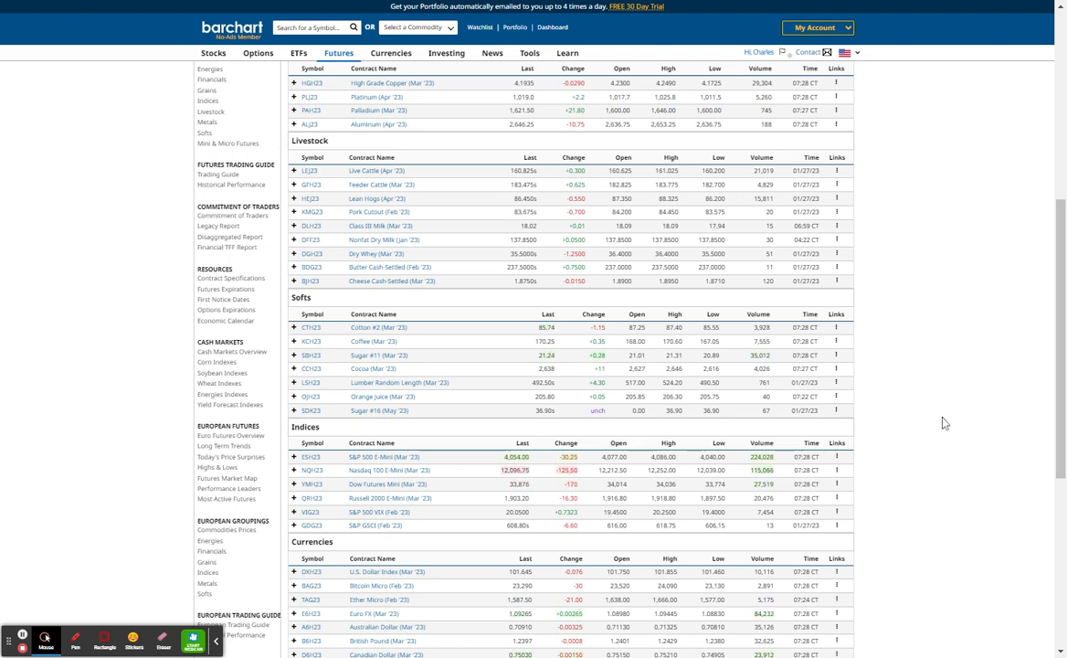
scroll(down, 3)
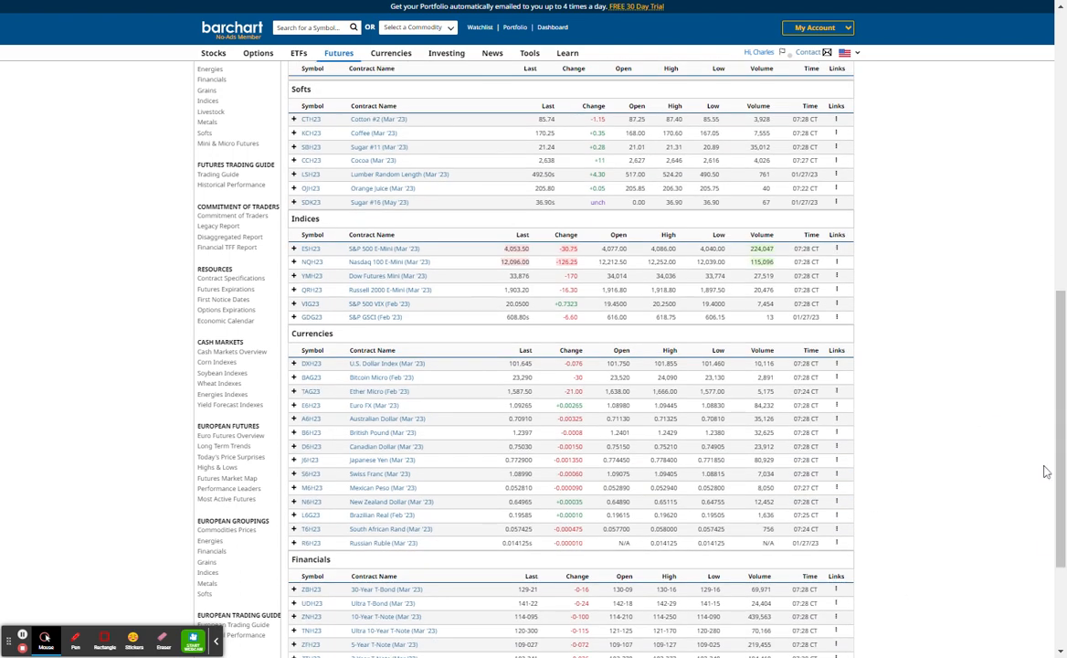